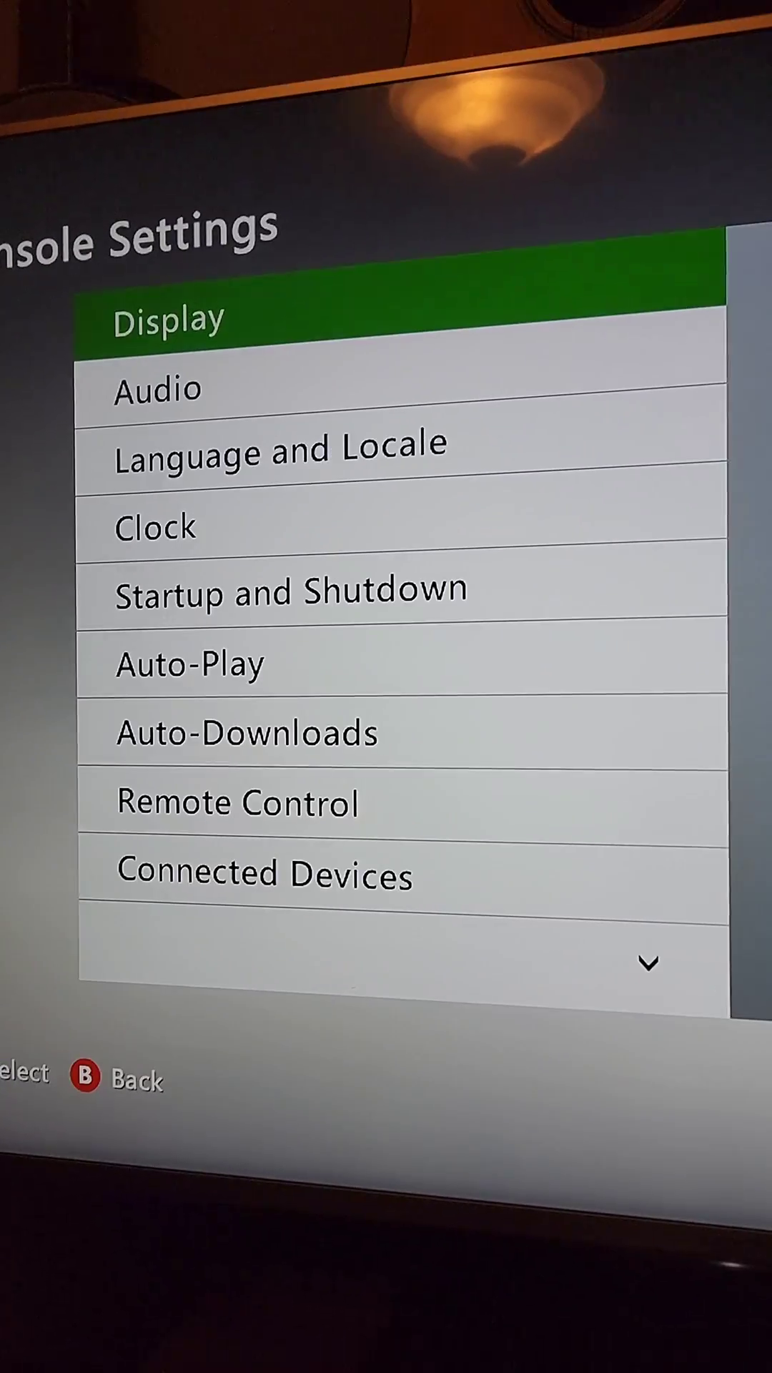
Scroll the Console Settings list down past Connected Devices toward Storage.
{"action": "scroll", "scroll_direction": "down", "scroll_amount": 3}
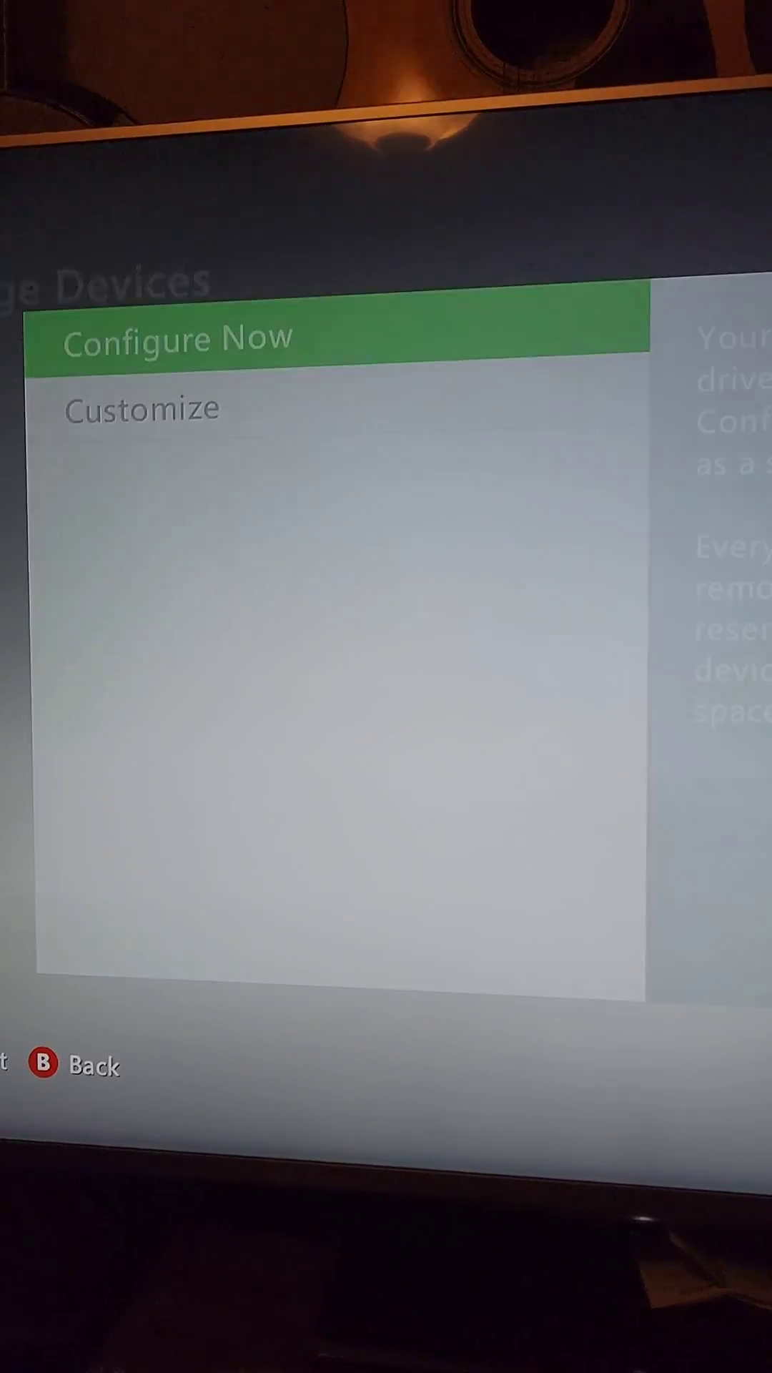
Choose Configure Now for the connected storage devices.
{"action": "left_click", "coordinate": [262, 337]}
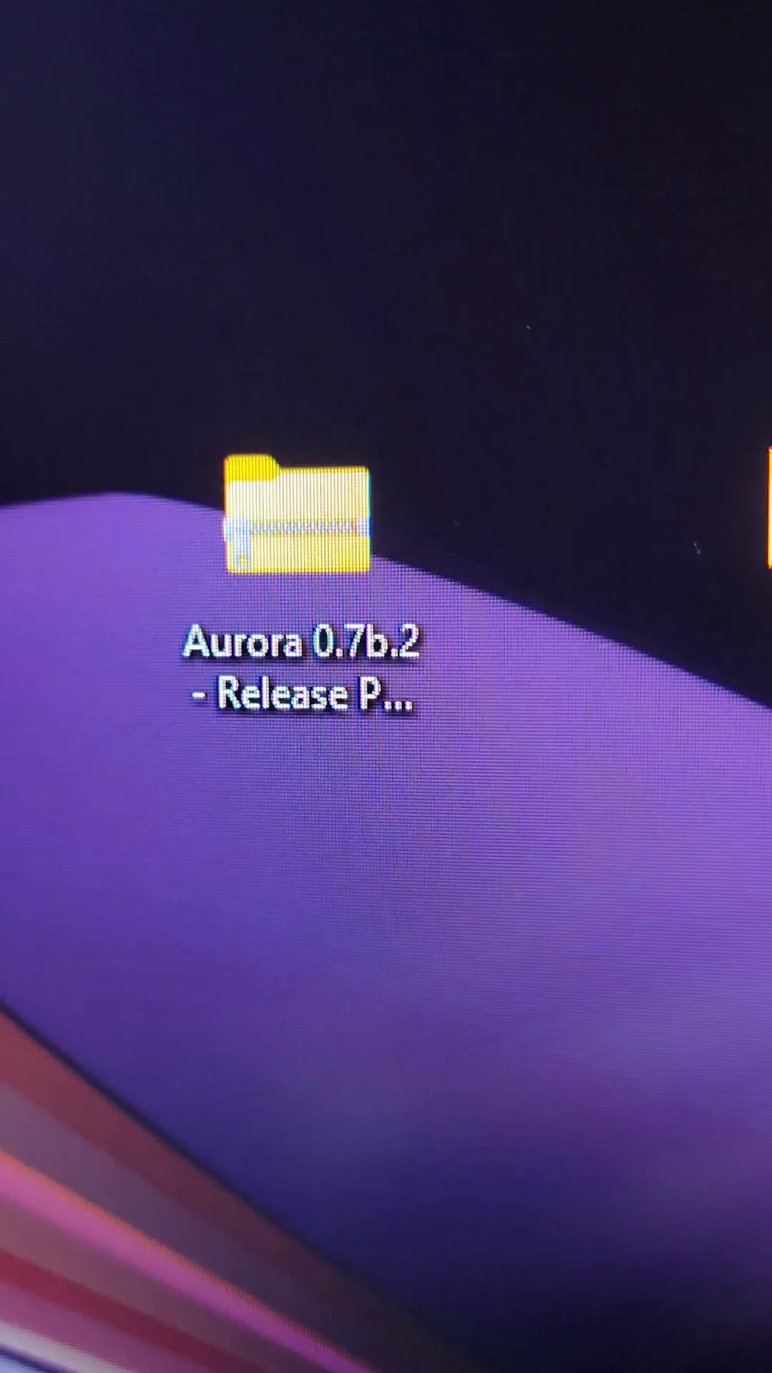
Extract the Aurora zip, XeXMenu rar and Dash_launch zip archives.
{"action": "double_click", "coordinate": [297, 534]}
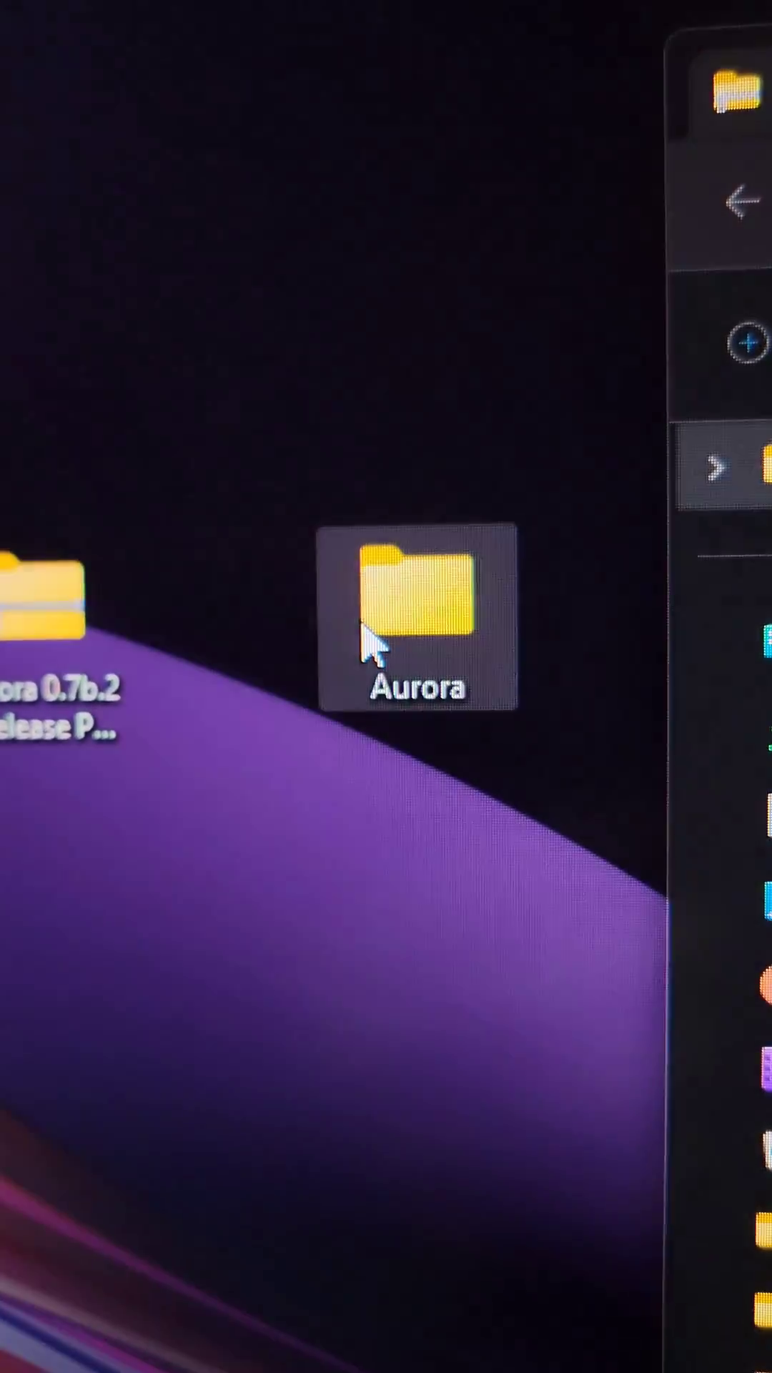
{"action": "double_click", "coordinate": [416, 609]}
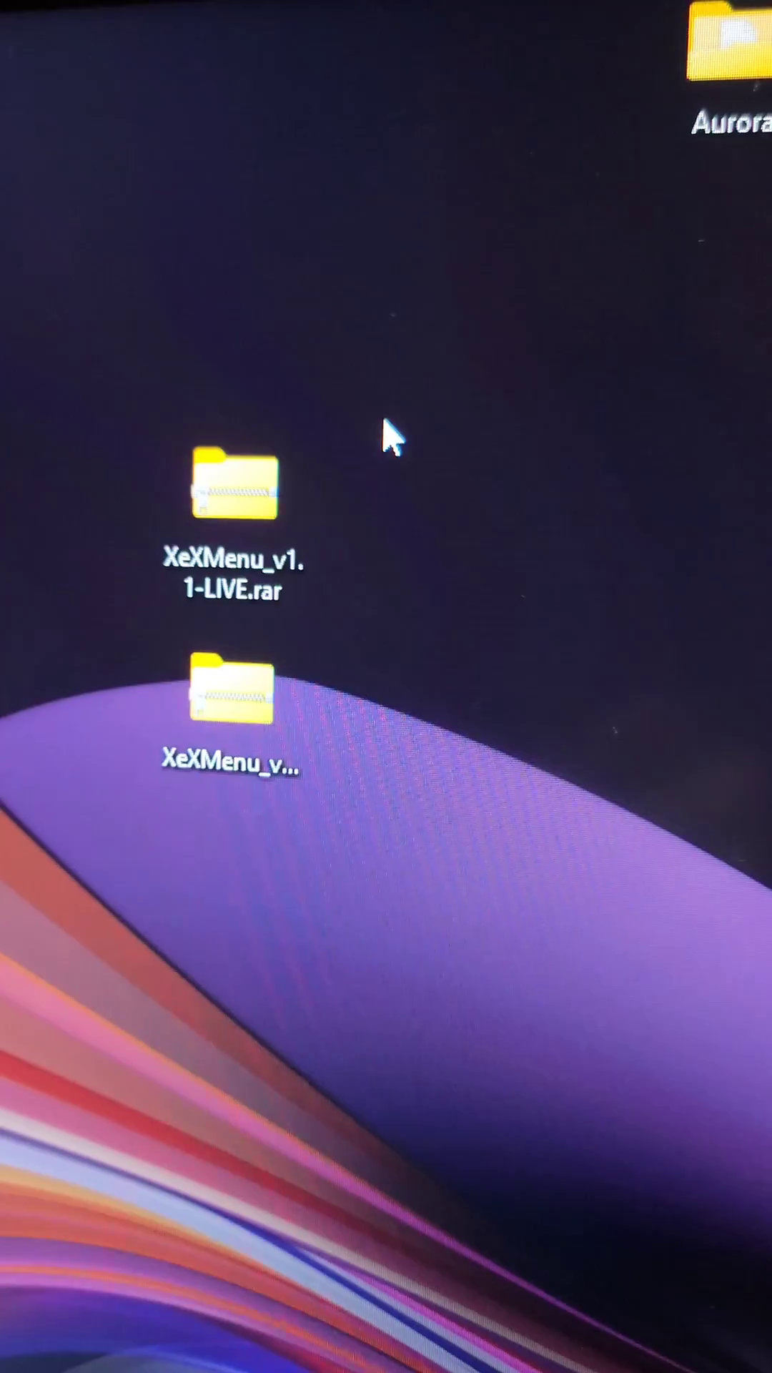
{"action": "right_click", "coordinate": [231, 491]}
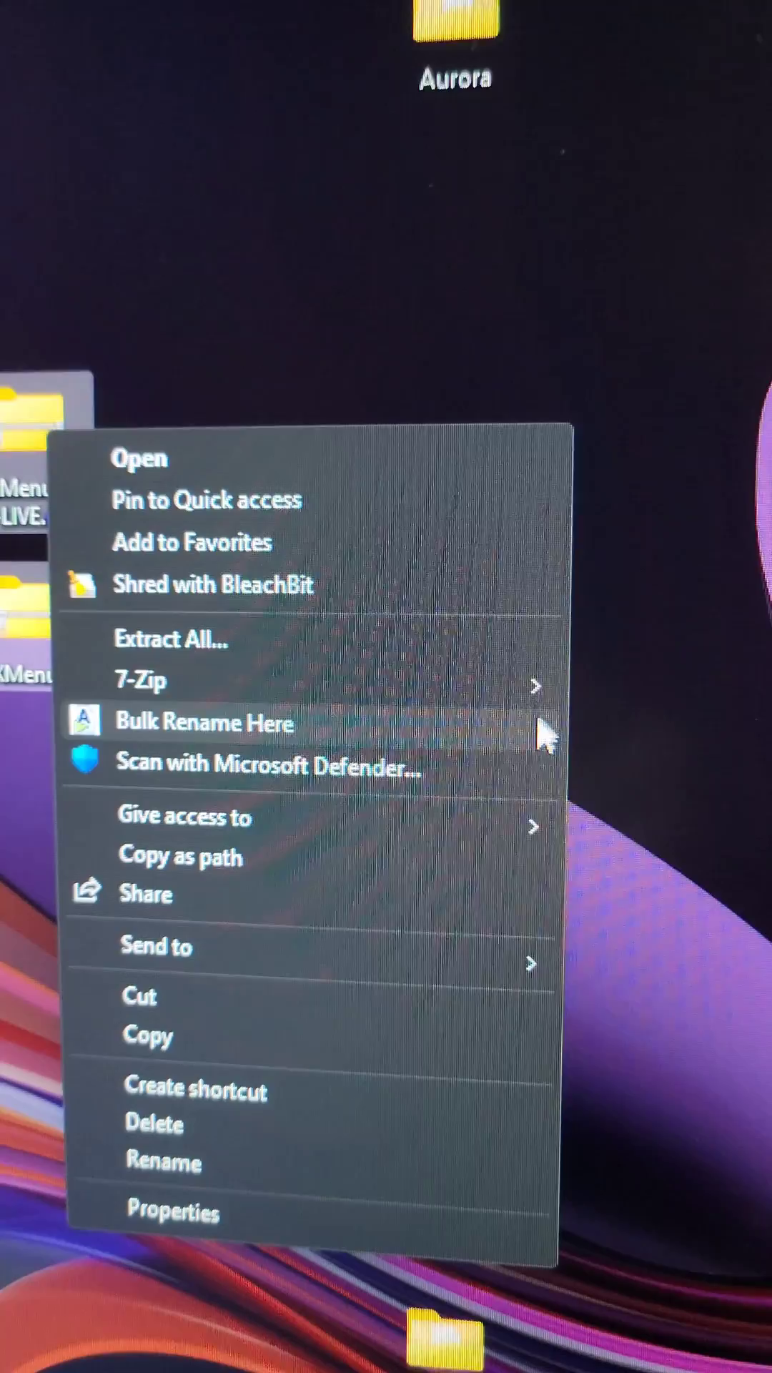
{"action": "left_click", "coordinate": [666, 841]}
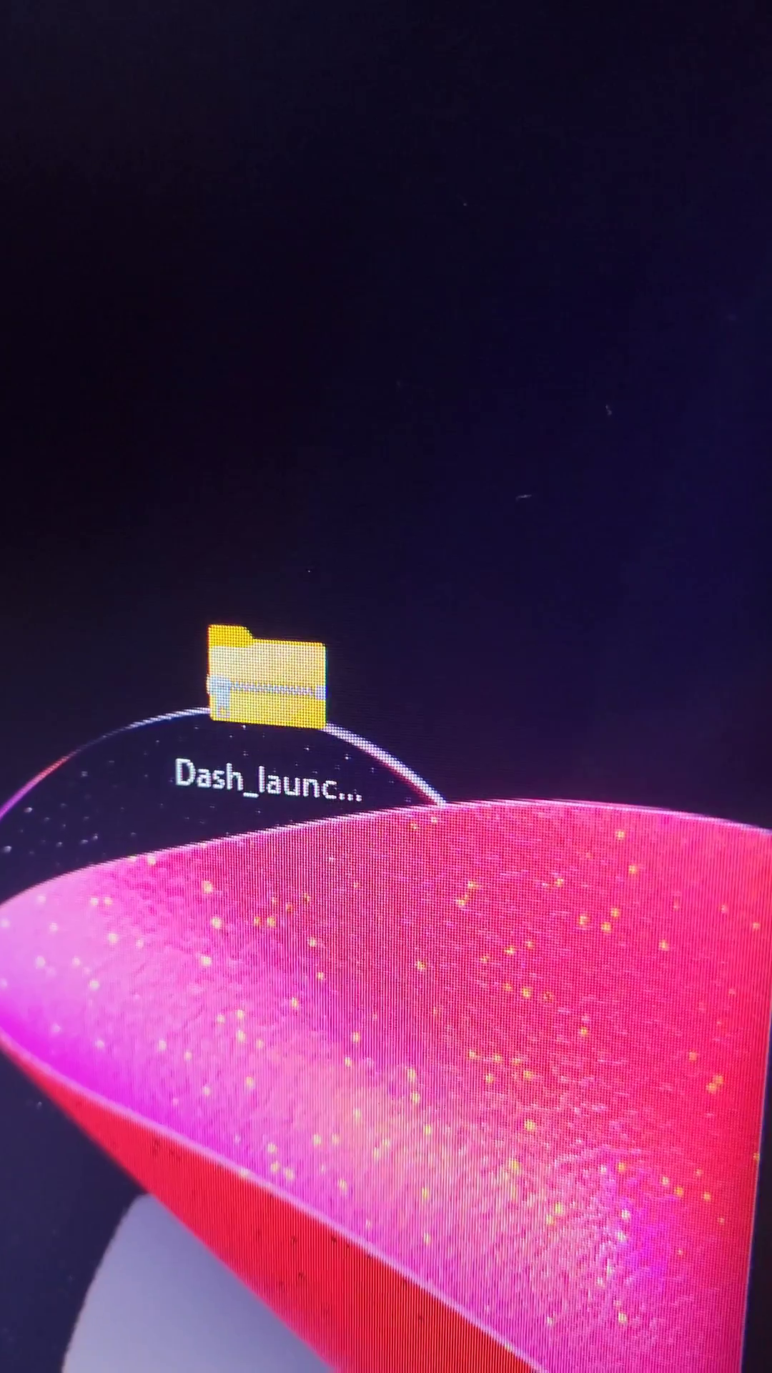
{"action": "double_click", "coordinate": [262, 691]}
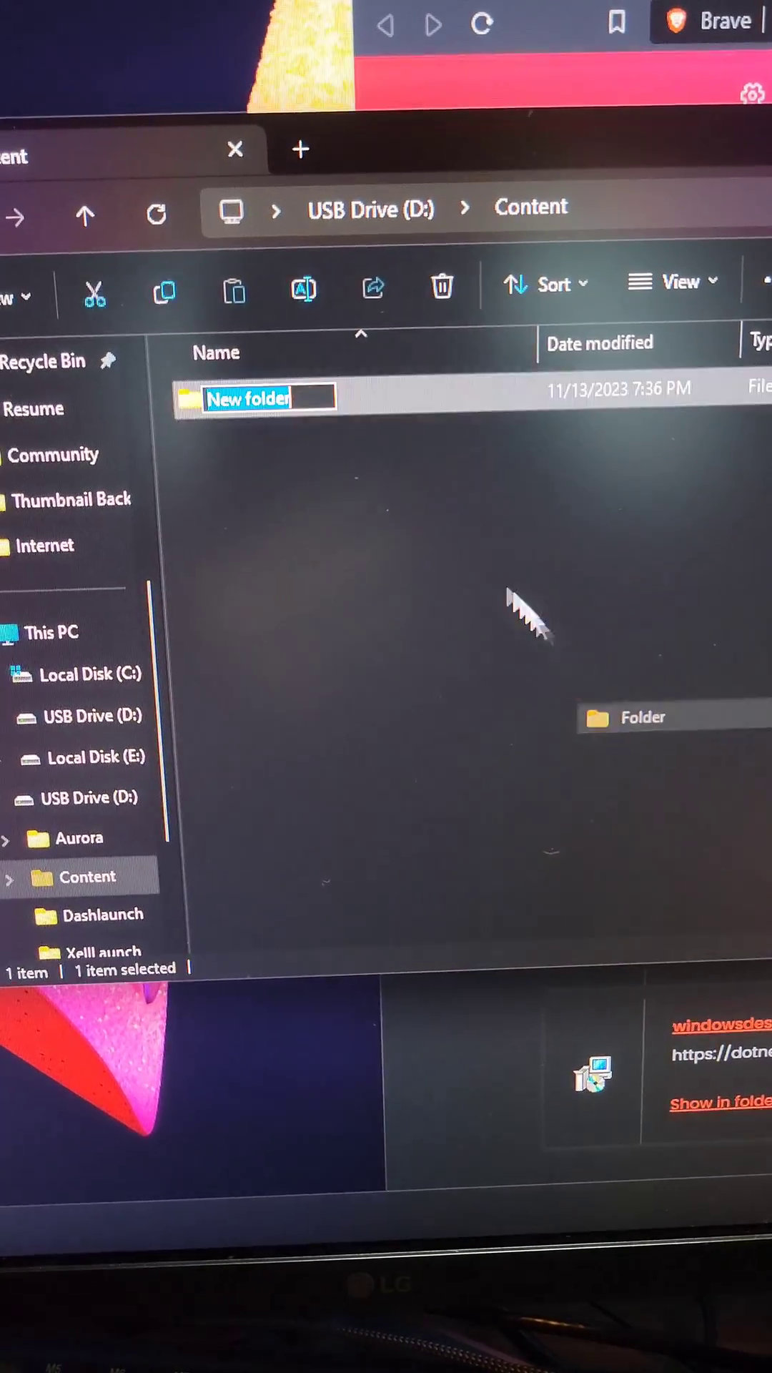
{"action": "type", "text": "0000000000000000"}
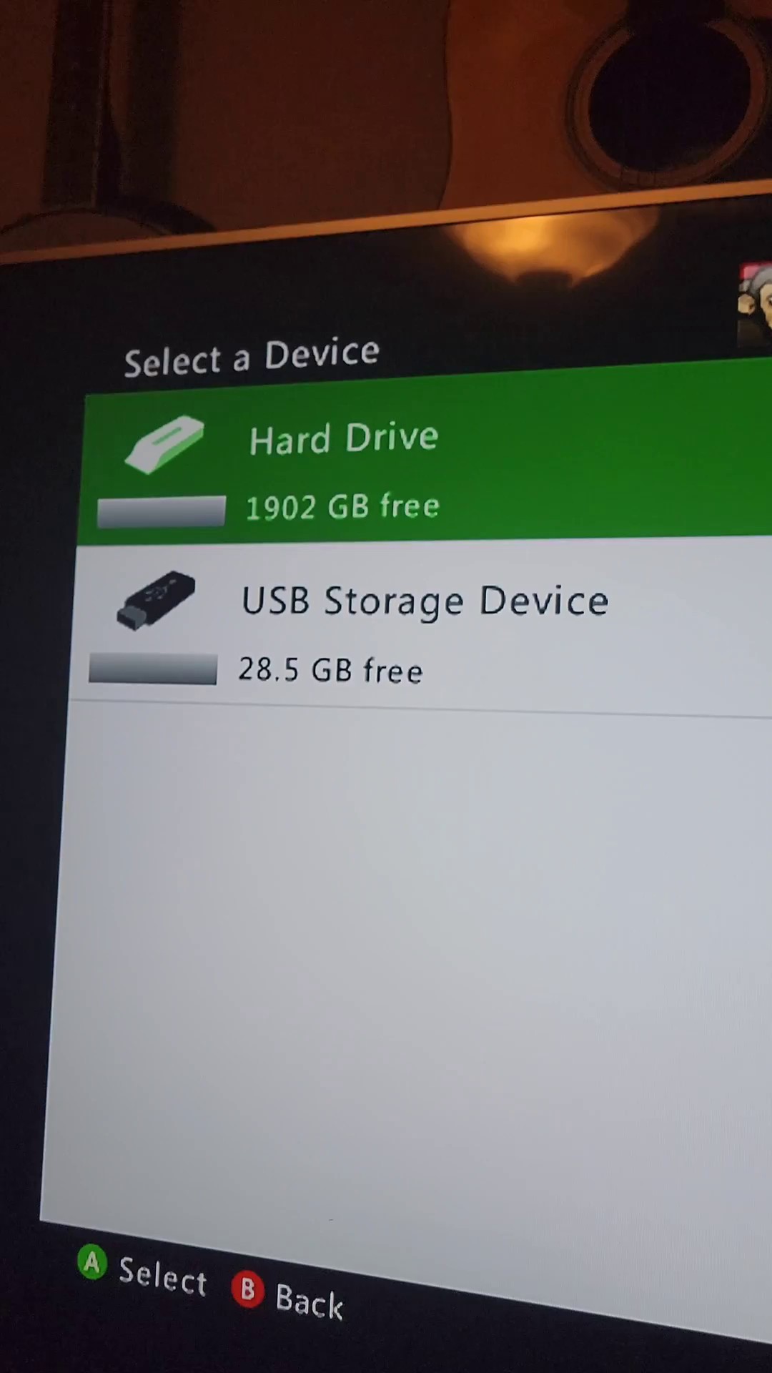
Back out of Select a Device to the games hub with B.
{"action": "key", "text": "B"}
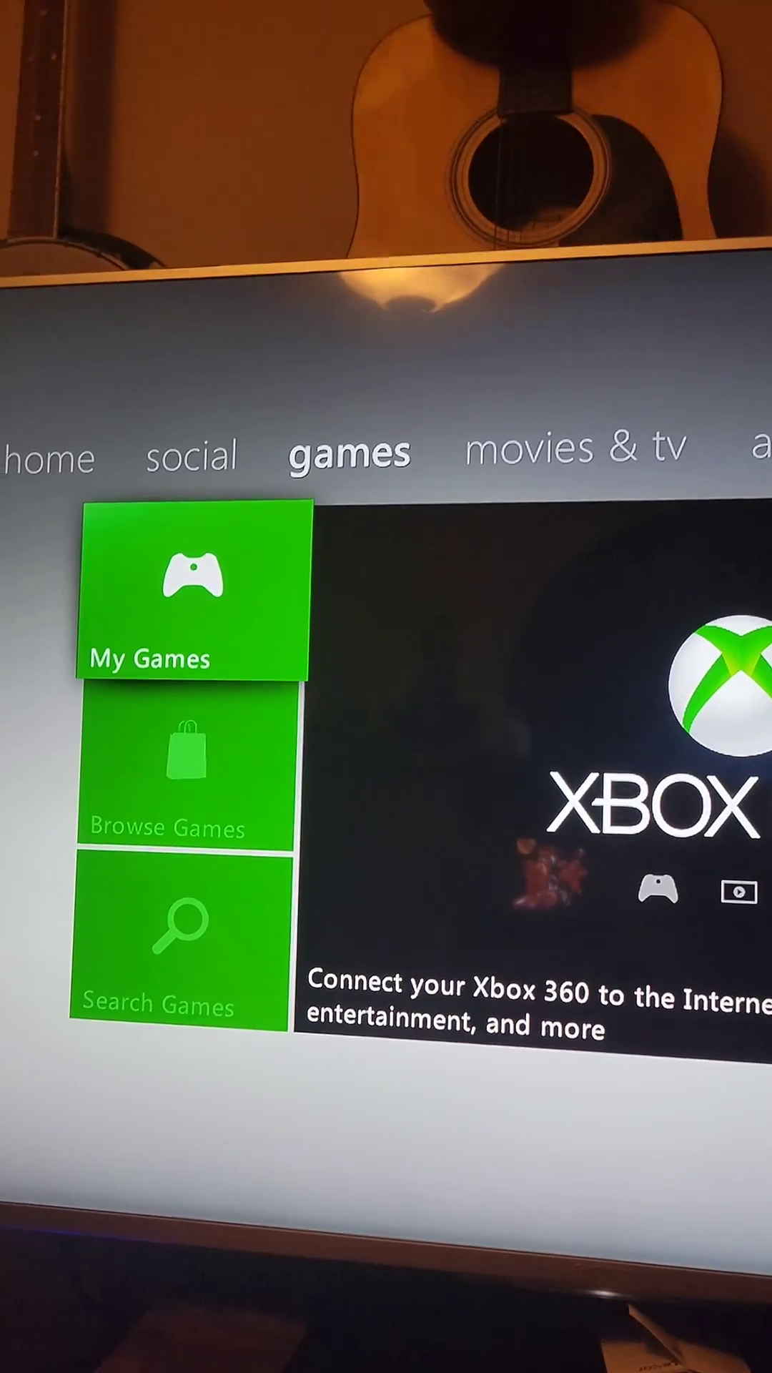